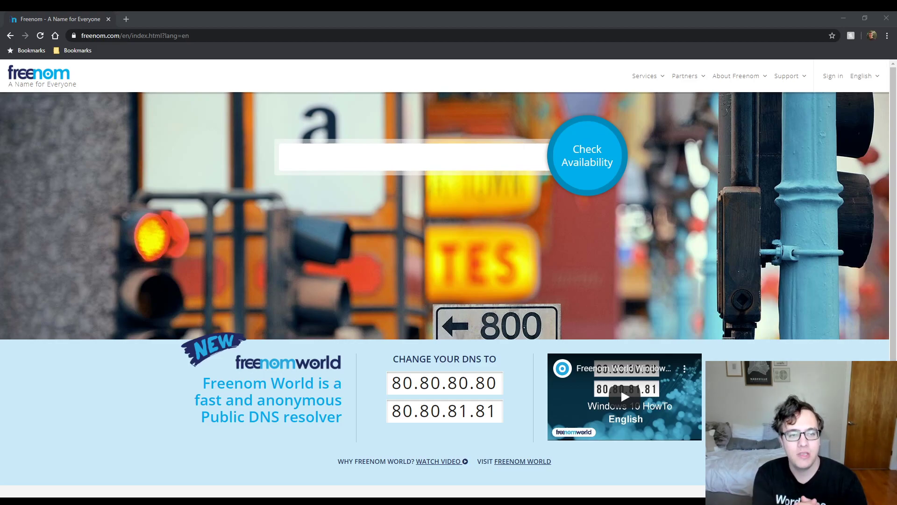
mouse_move(623, 199)
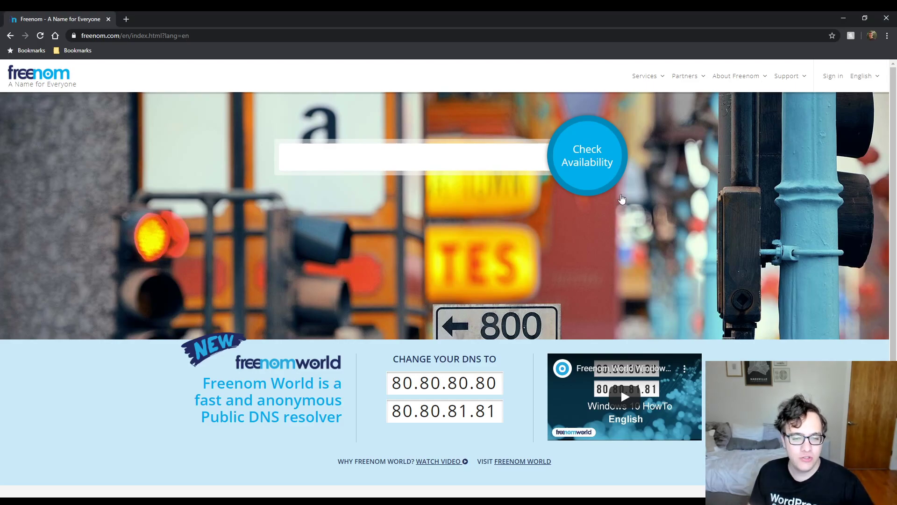
Step: Search Freenom for 'sertmedia' to list availability of the five free extensions
type("sert")
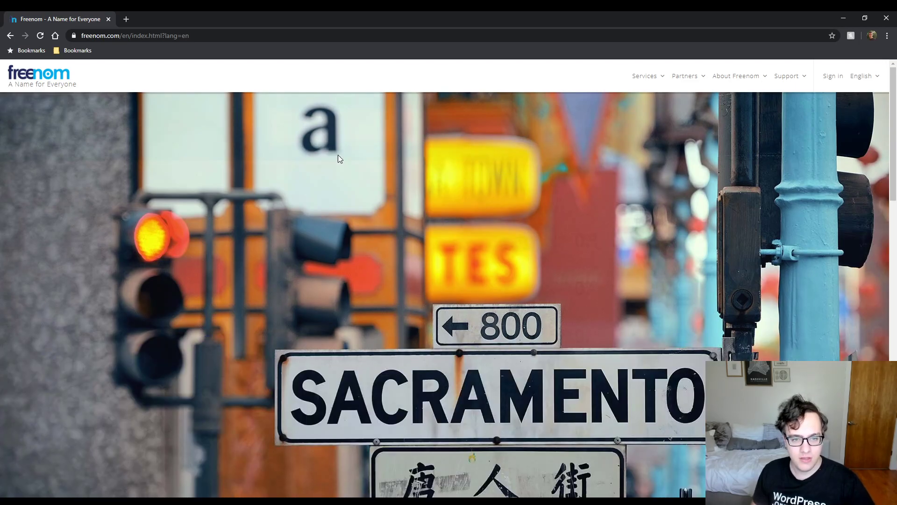
left_click(611, 125)
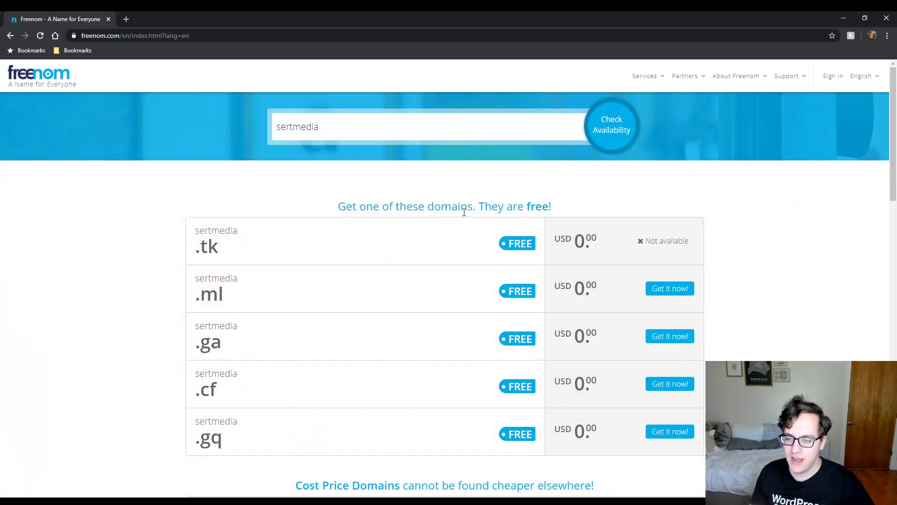
mouse_move(368, 237)
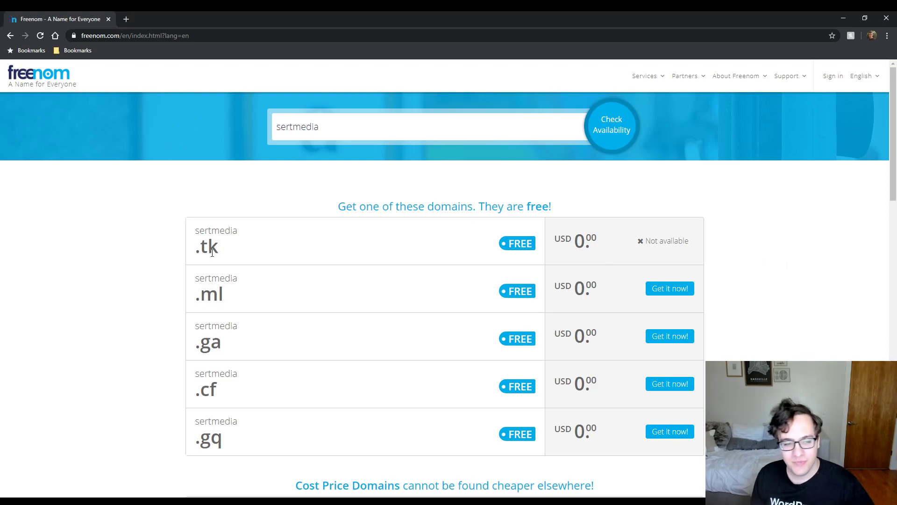
Step: Try claiming a free sertmedia extension and review the rechecked results, now mostly not available
left_click(669, 288)
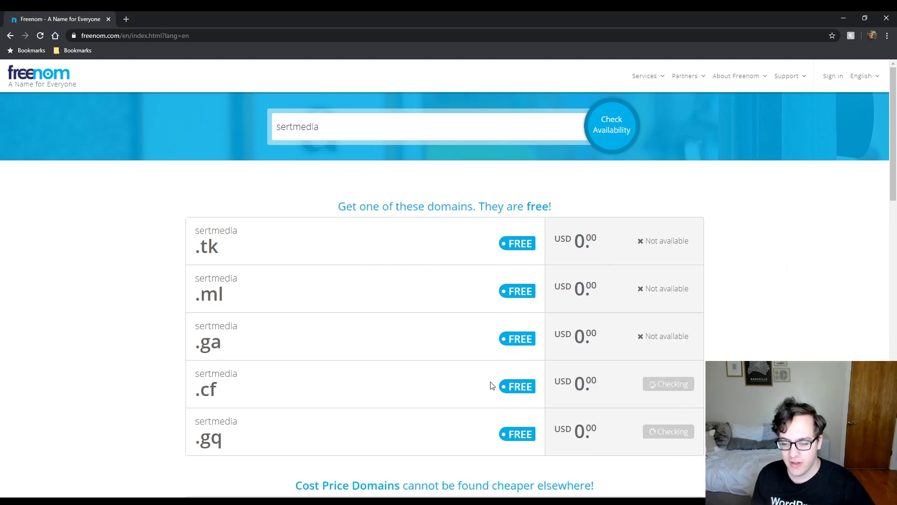
scroll("down", 3)
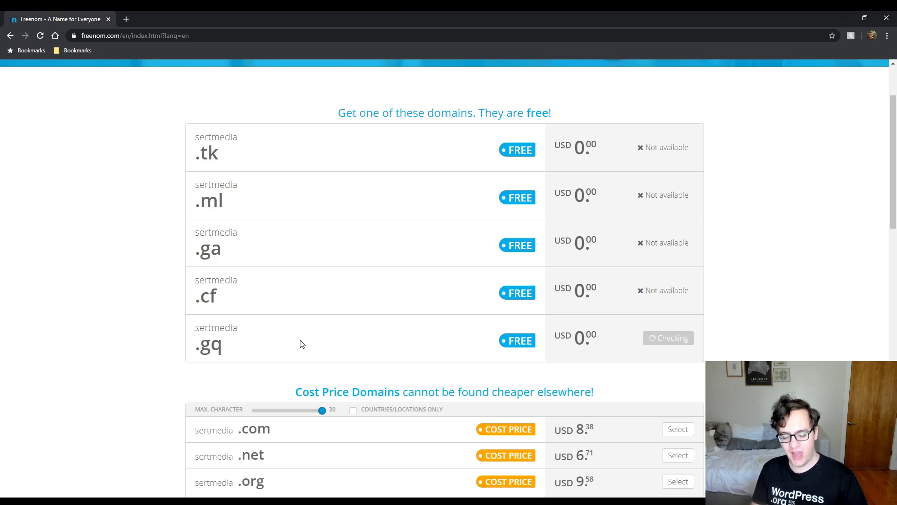
scroll("up", 3)
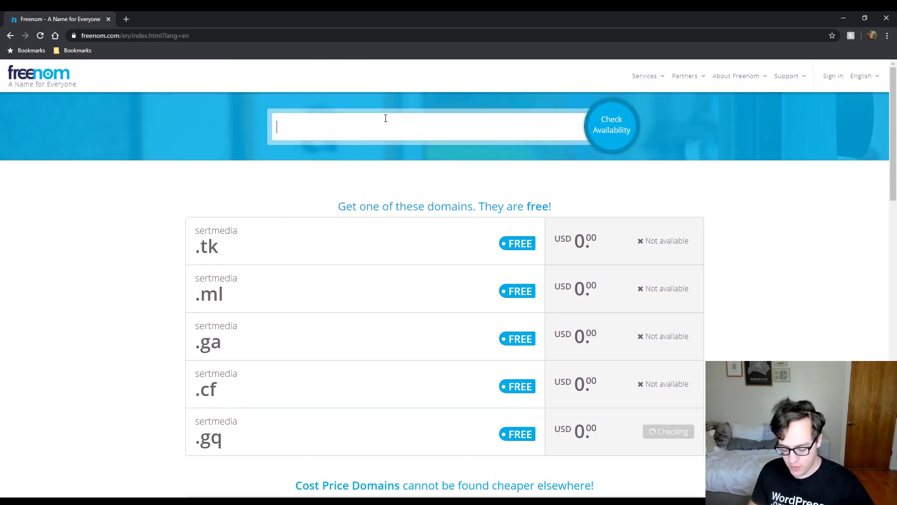
Step: Search the full domain 'sertmedia.tk', getting it available, selected and added to the cart
type("sertmedia.tk")
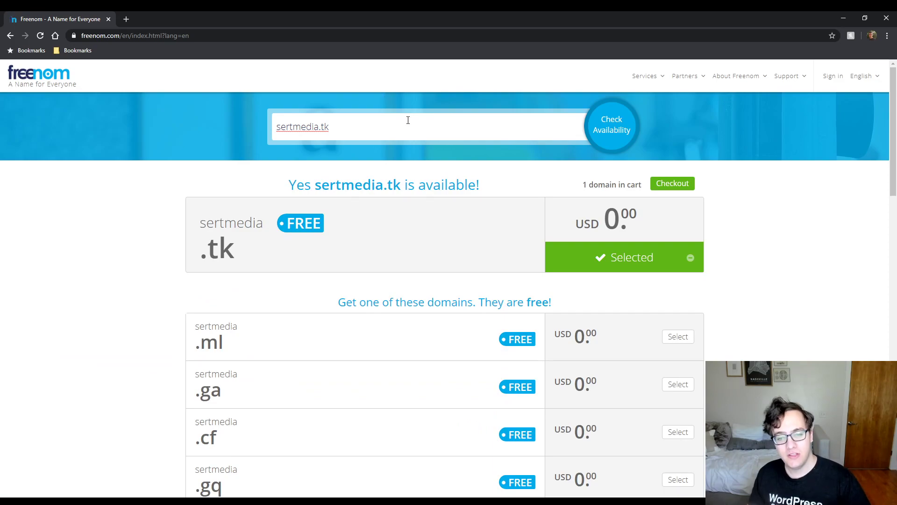
mouse_move(657, 198)
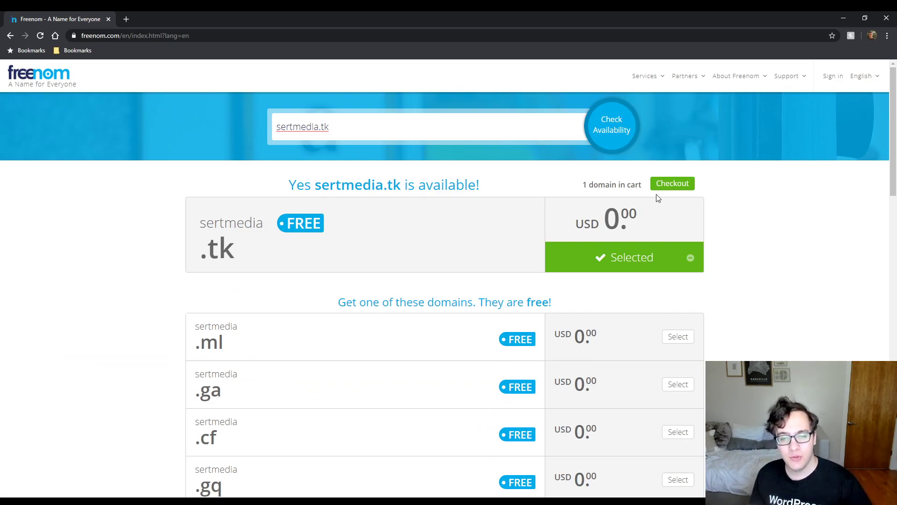
left_click(672, 184)
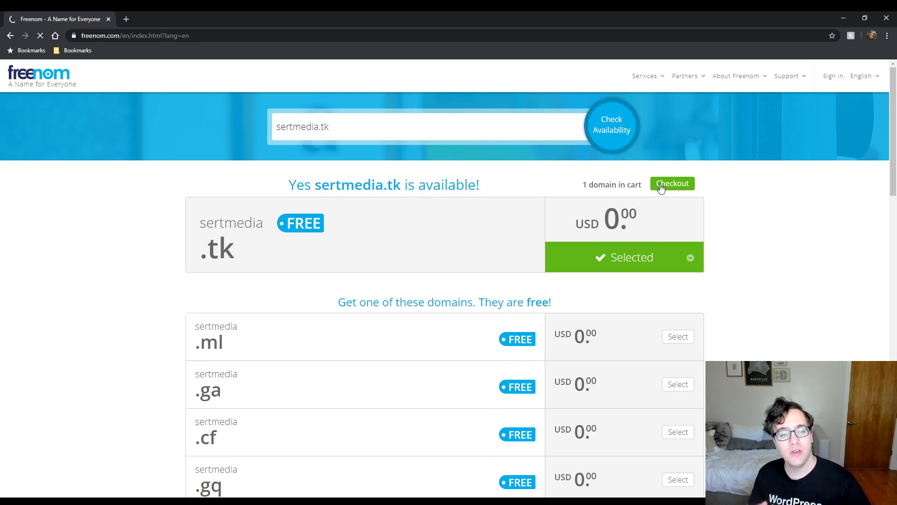
Step: Proceed to checkout, landing on the shopping cart domain configuration page
left_click(672, 183)
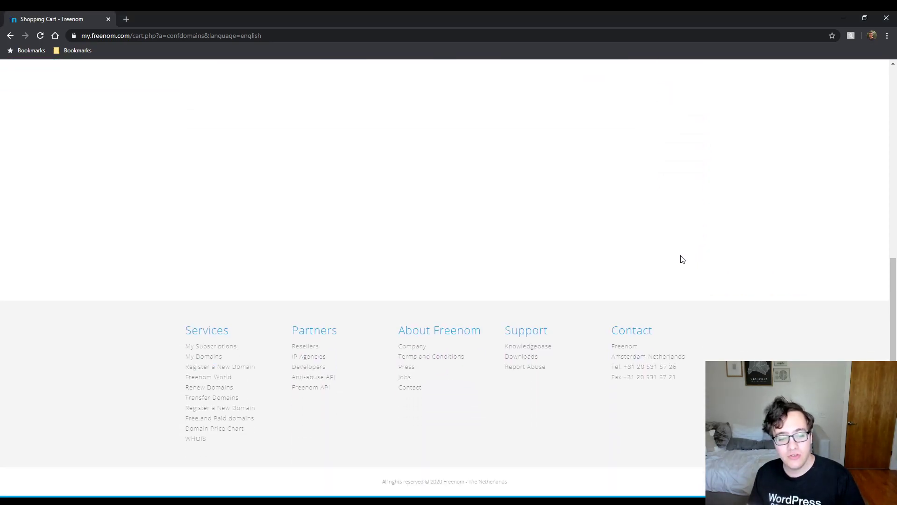
mouse_move(356, 360)
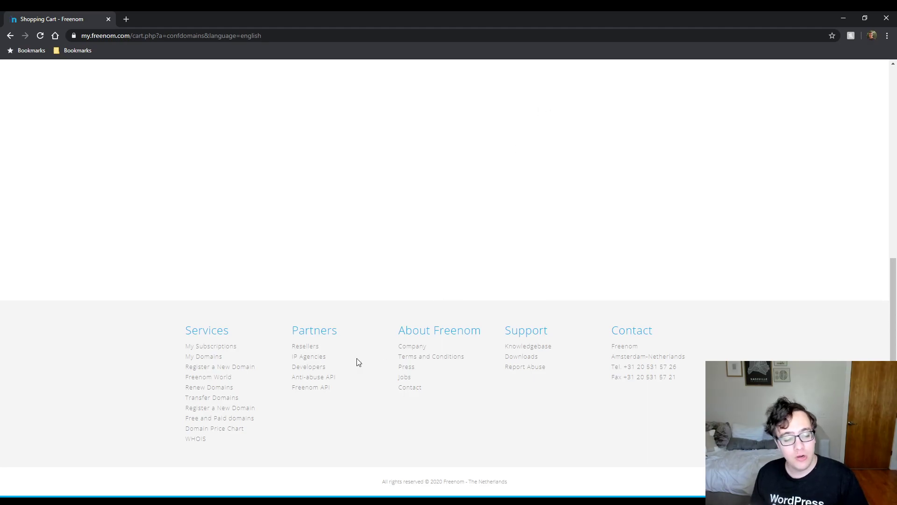